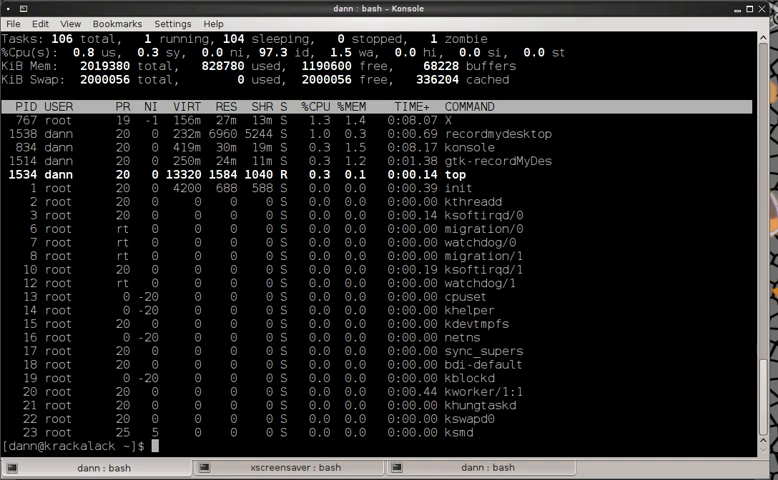
Launch top with a one-second refresh delay using 'top -d 1'.
text(top -d 10)
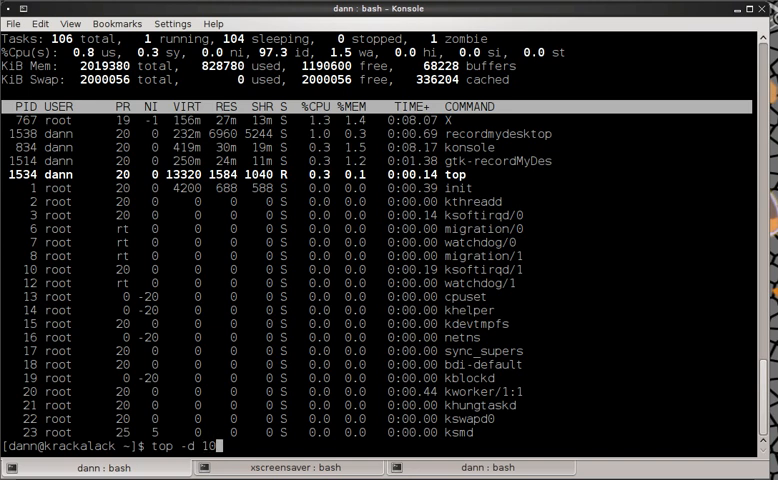
key(BackSpace)
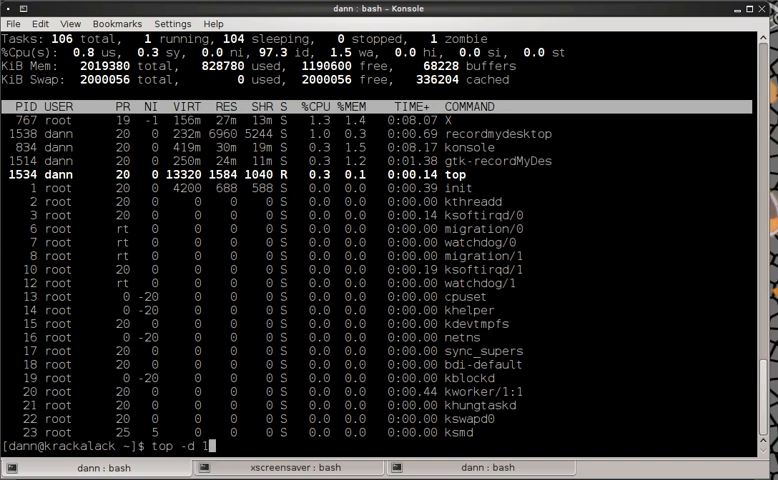
key(Return)
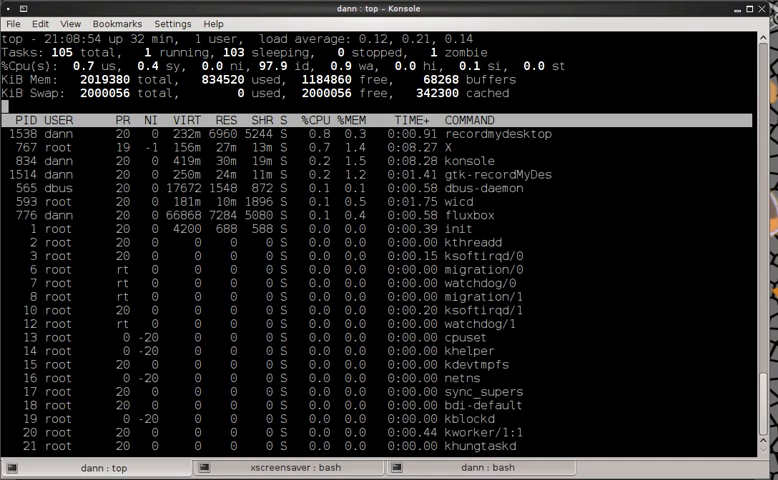
Quit top and relaunch it with a 2.5-second delay via 'top -d 2.5'.
key(q)
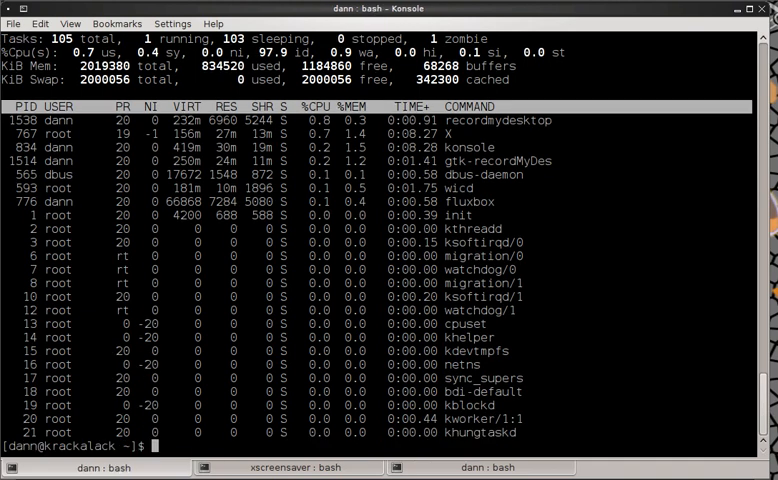
text(top -d 1)
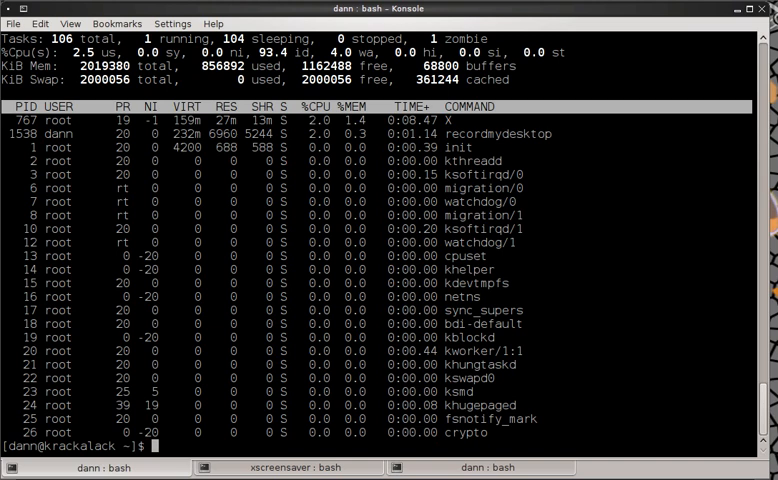
text(top -d)
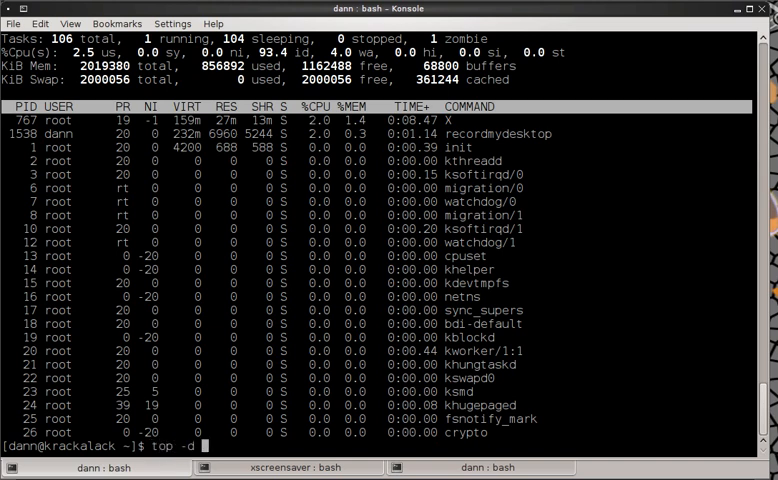
text(ss.t)
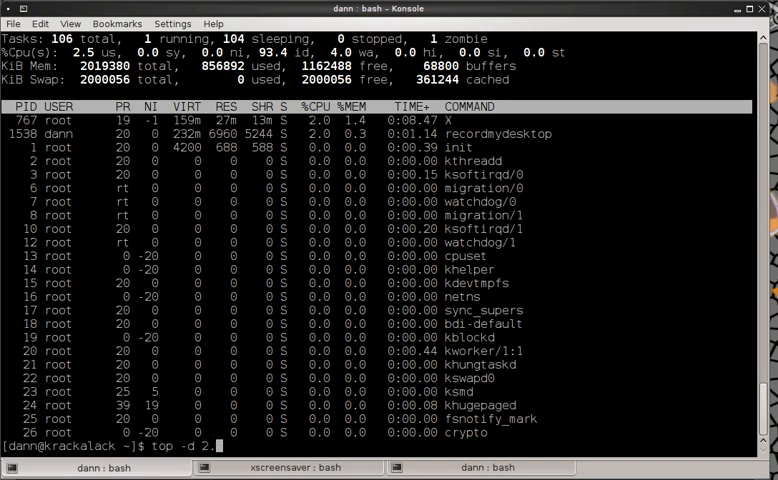
text(5)
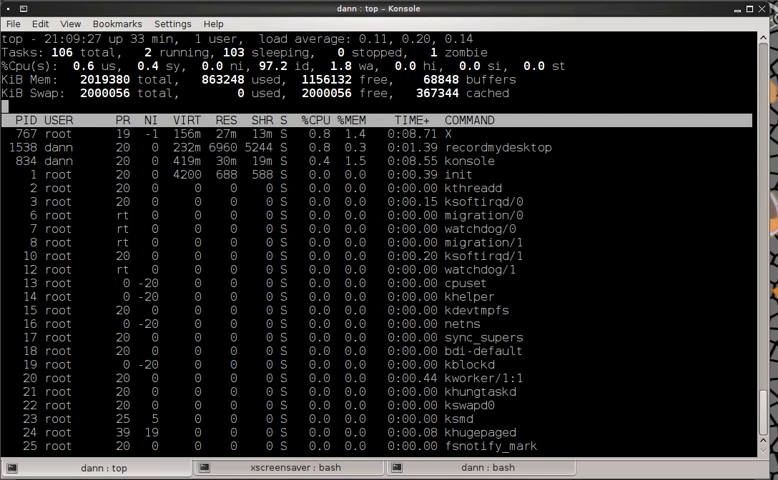
Quit top and enter 'top -d 2 -n 5' at the bash prompt.
key(q)
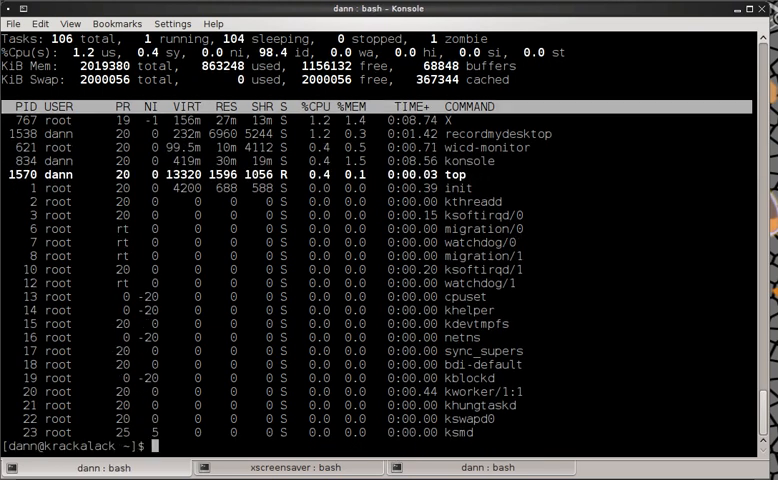
text(top -d)
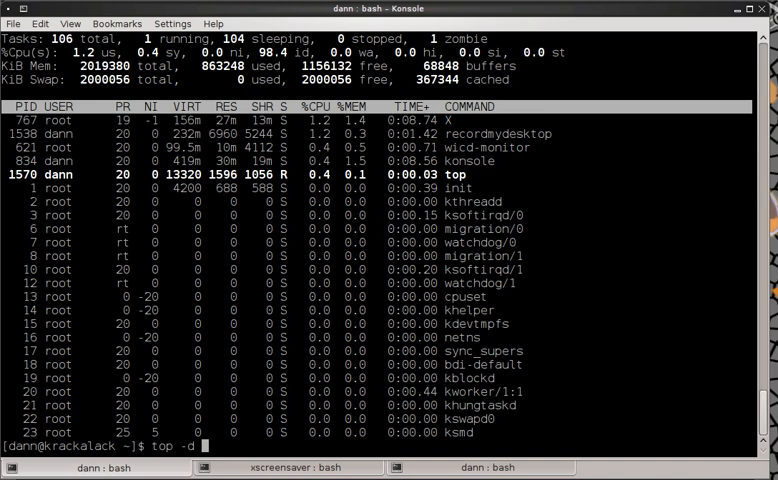
text(2)
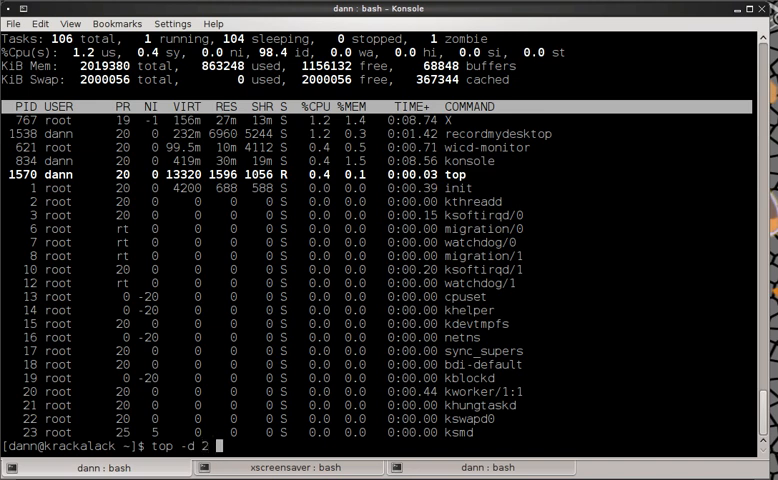
text(-n)
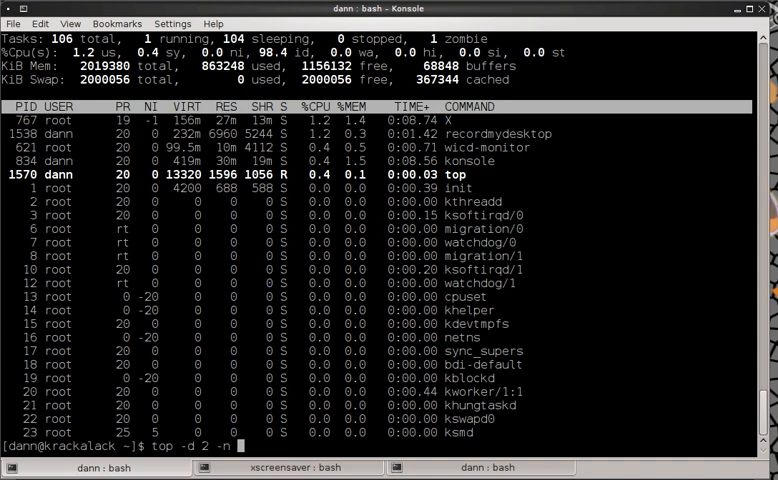
text(5)
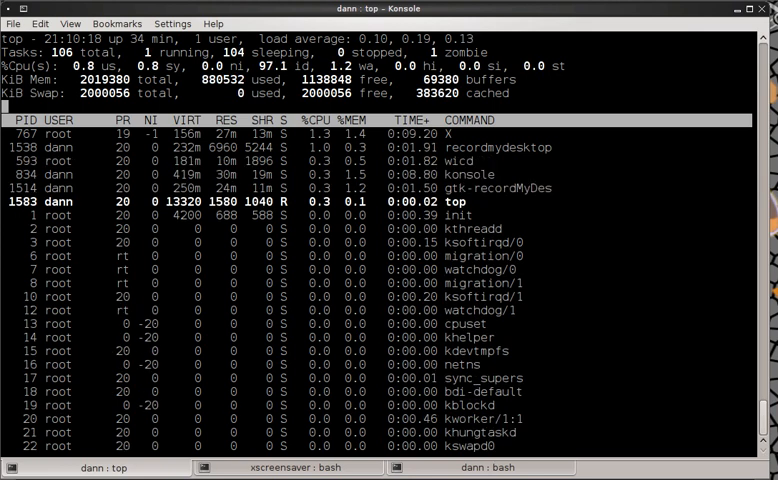
Press h in the 2-second, five-update top run to view its help.
key(h)
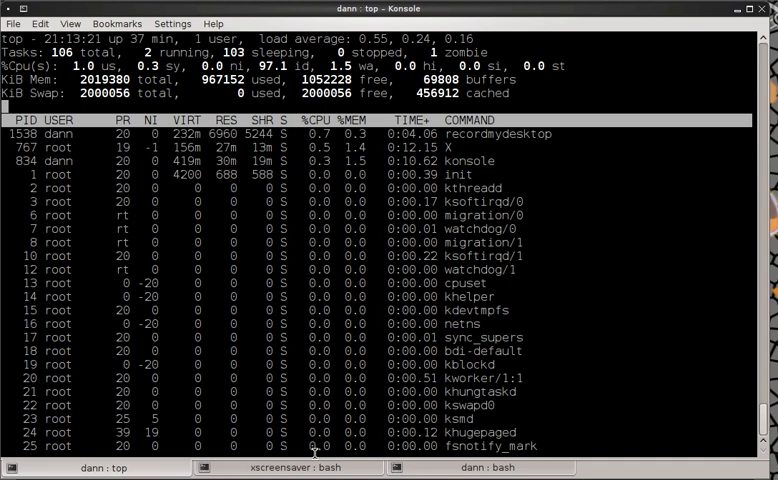
In the xscreensaver bash tab, complete and launch ./antmaze.
click(285, 467)
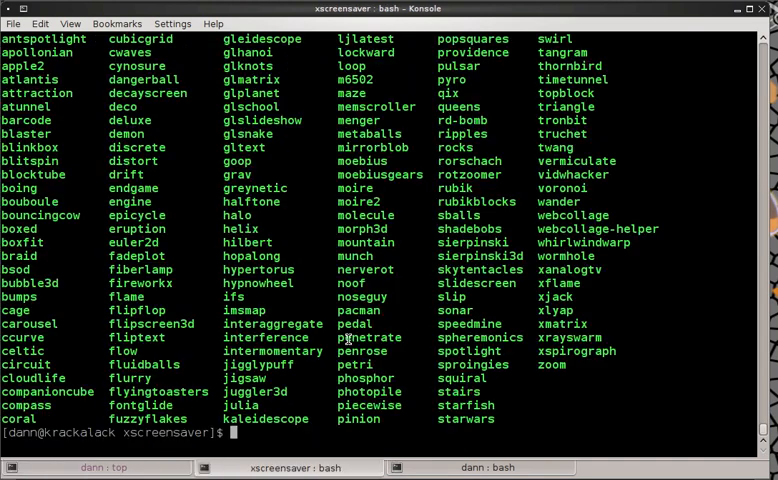
text(./)
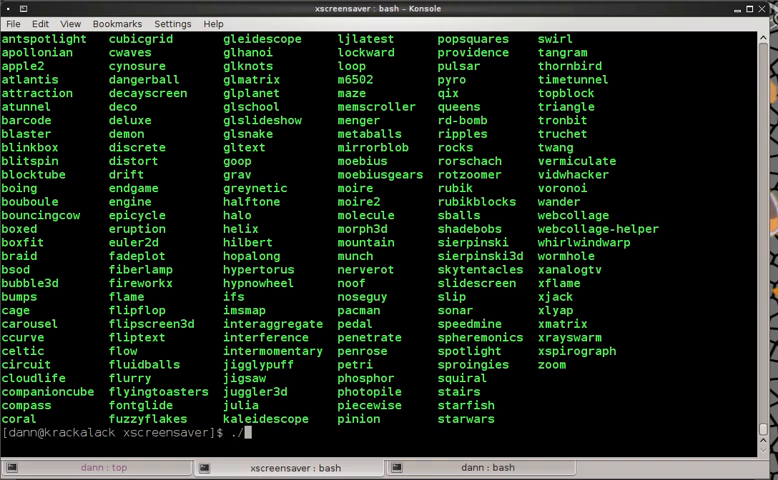
text(antmaze)
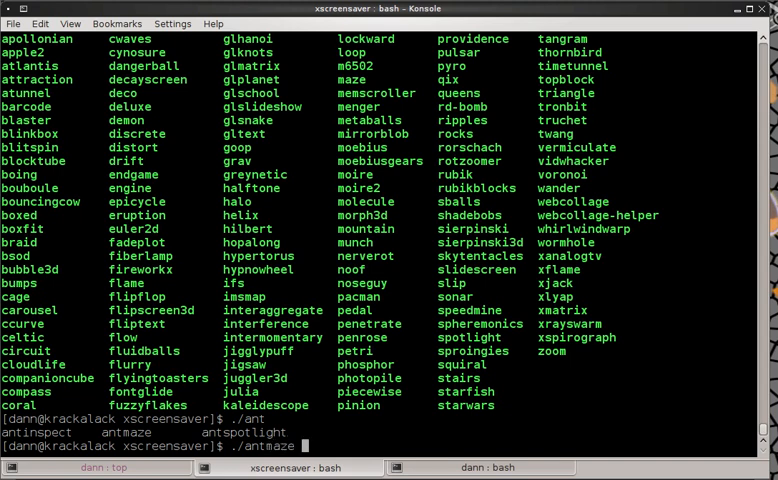
key(Return)
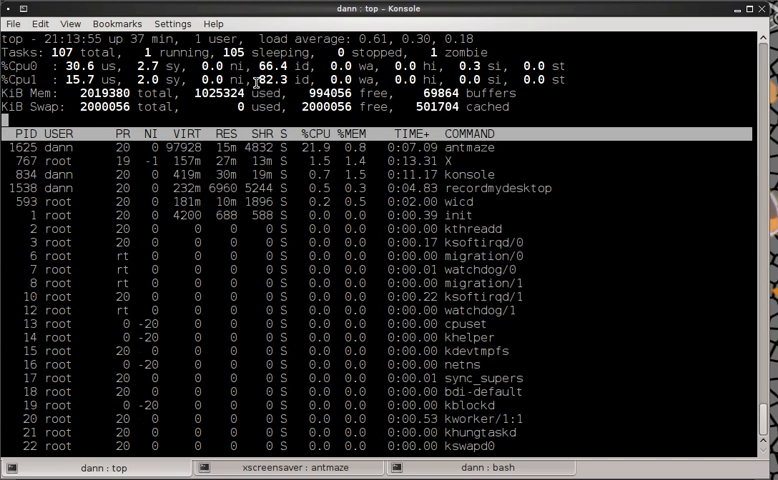
Collapse top's per-core CPU lines into a single combined CPU summary line.
key(I)
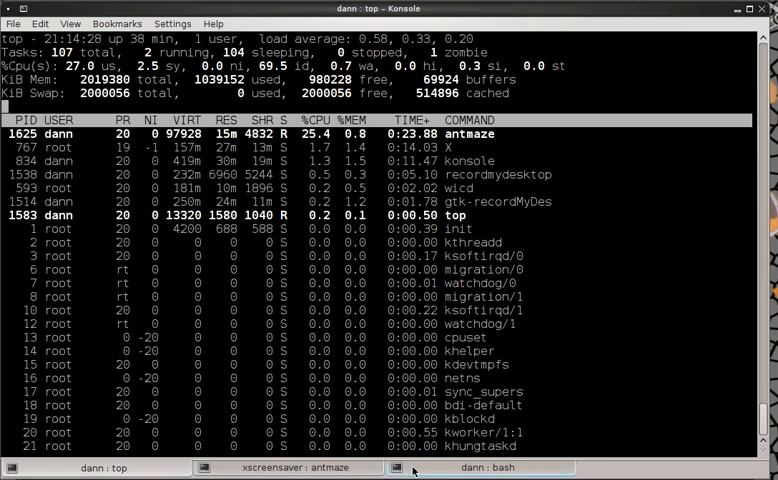
Use the bash tab for the linuxmint-to-test copy, then return to the dann : top tab.
click(483, 467)
text(cat linuxmint > test)
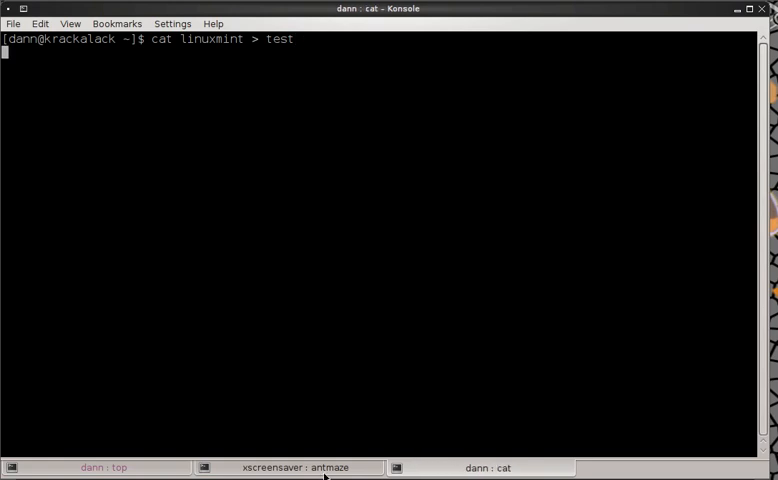
click(103, 467)
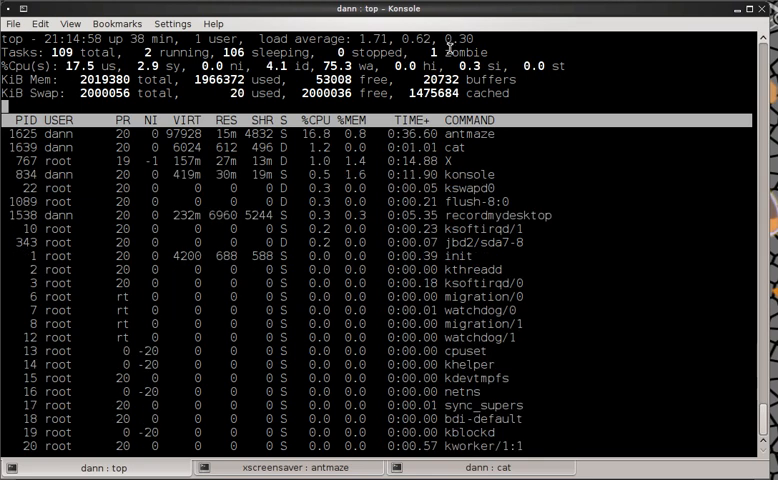
mouse_move(450, 47)
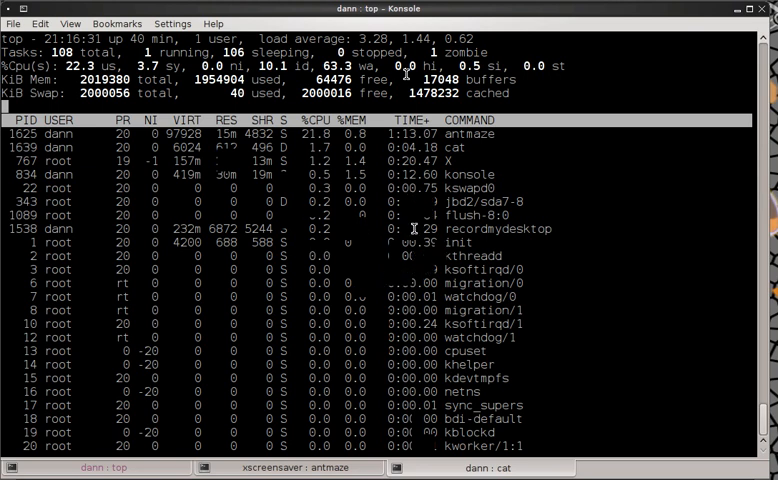
Switch to the xscreensaver : antmaze tab.
key(ctrl+c)
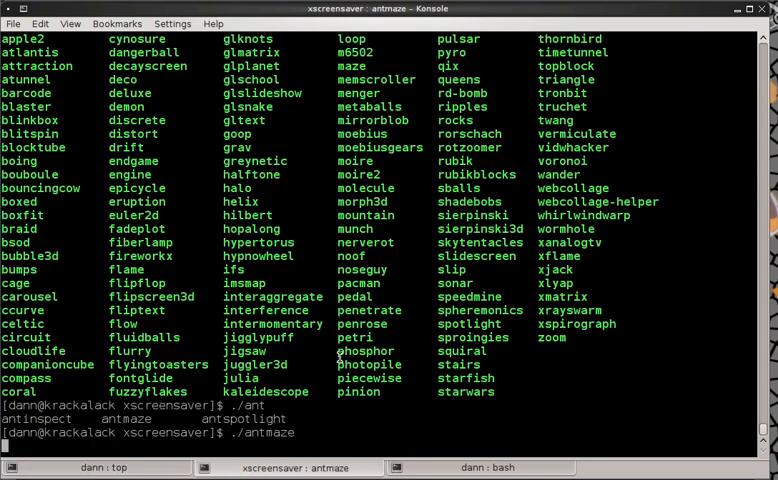
Stop antmaze with Ctrl+C in the xscreensaver tab.
key(ctrl+c)
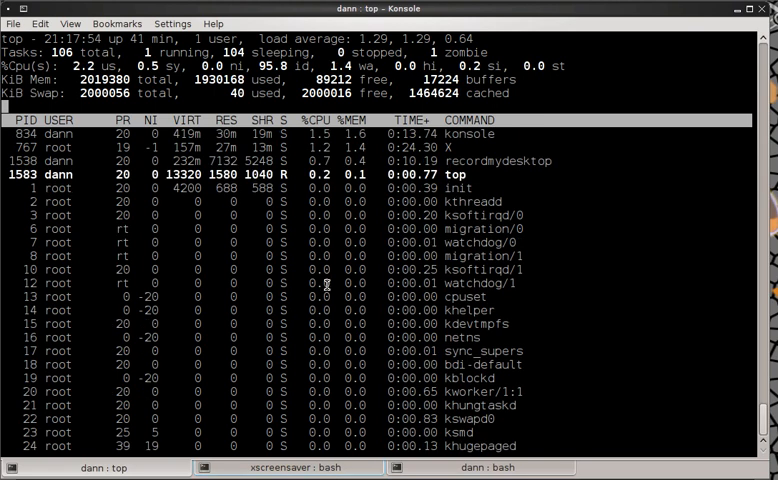
mouse_move(425, 347)
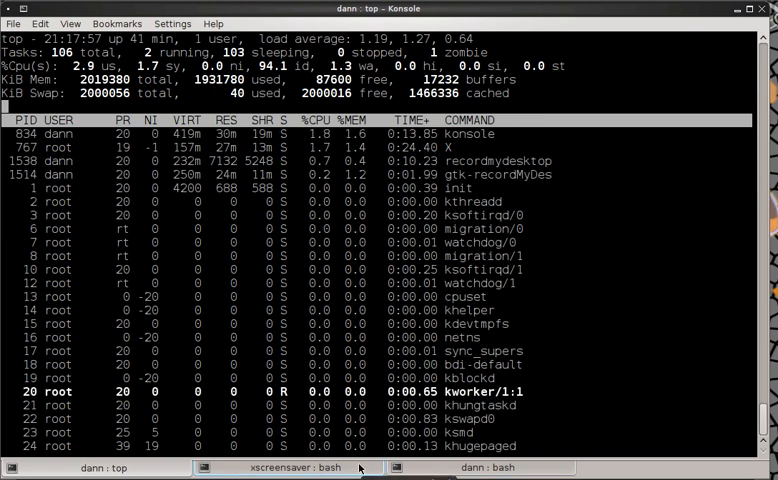
In the xscreensaver tab, relaunch ./antmaze, suspend it, then resume it with 'fg %1'.
click(283, 467)
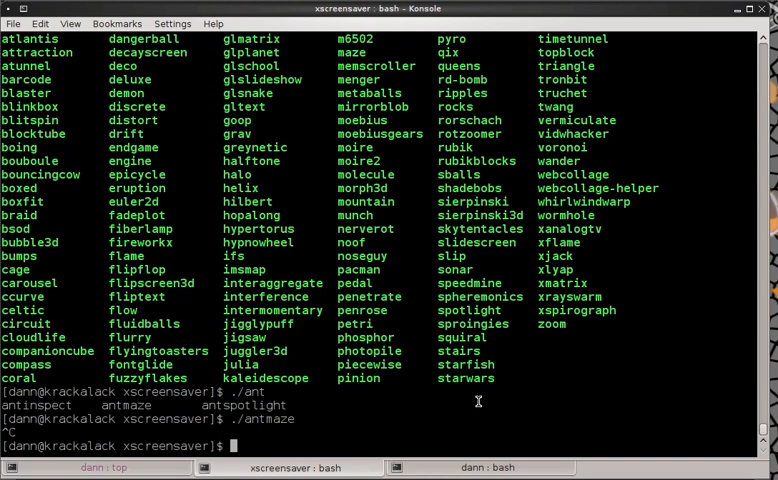
key(Return)
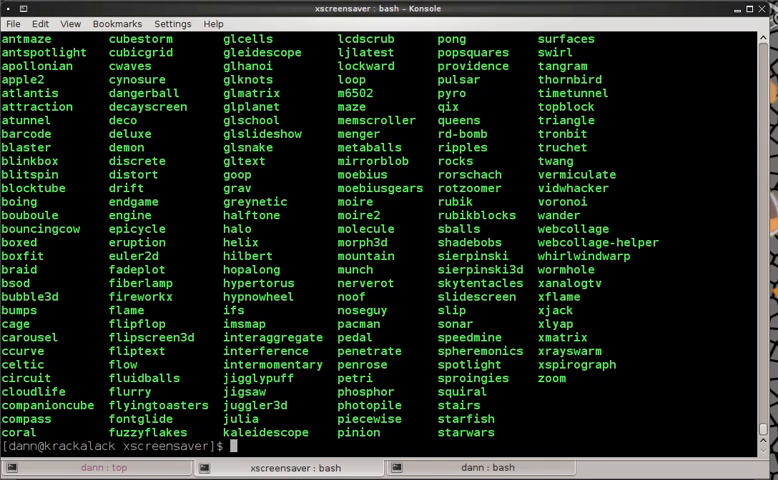
text(cd)
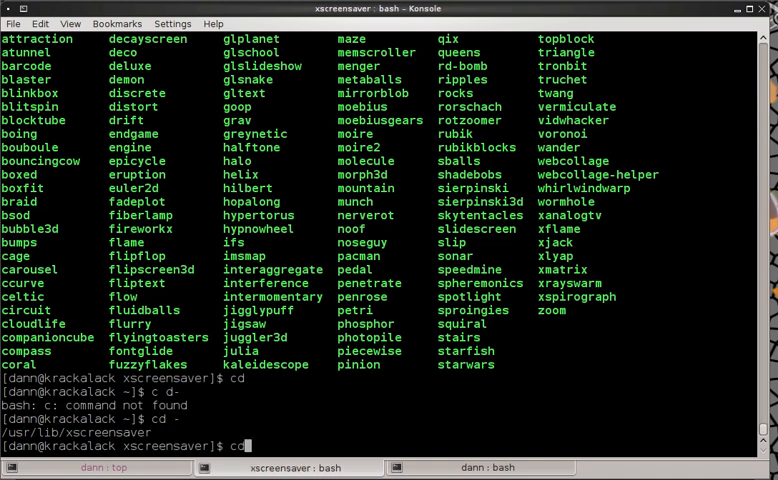
text(./antmaze)
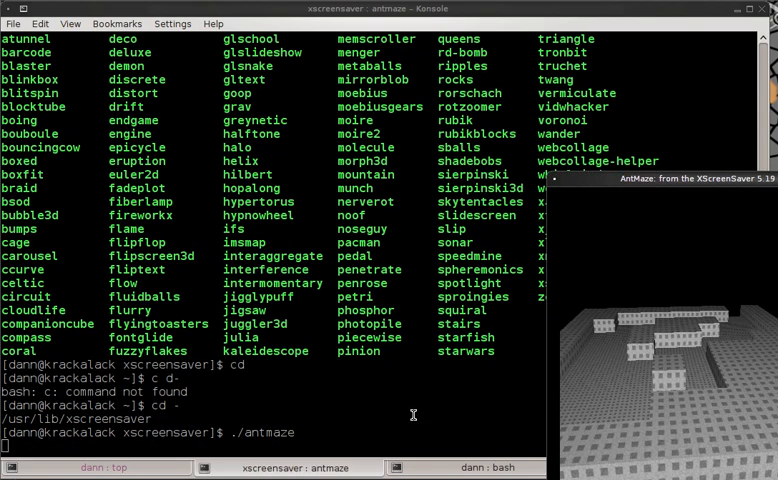
key(ctrl+z)
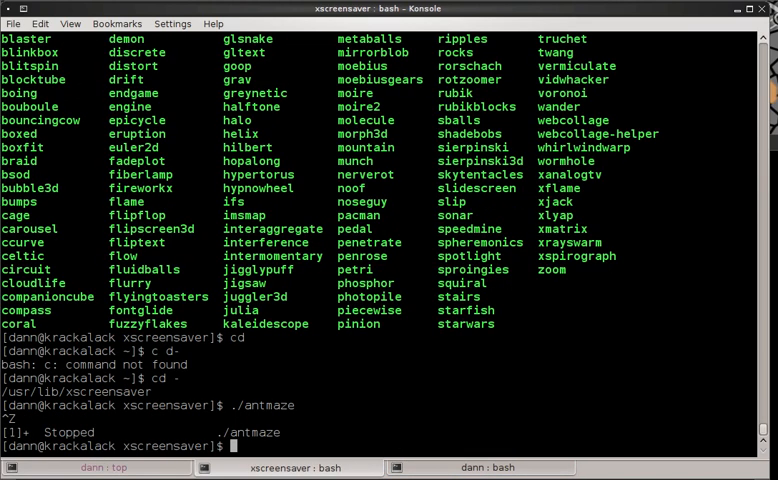
text(fg %1)
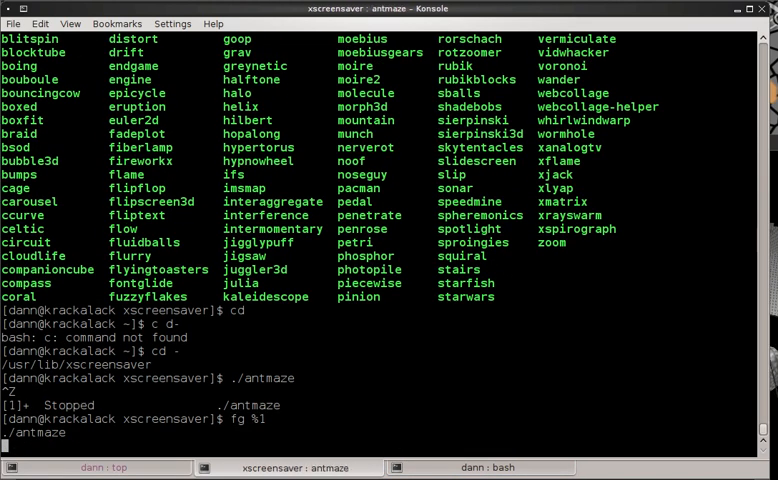
Return to the dann : top tab and show top's interactive help.
click(115, 467)
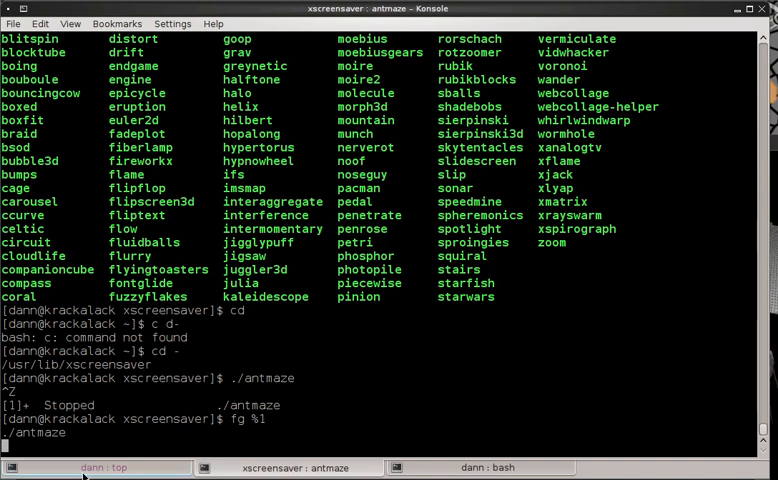
click(112, 467)
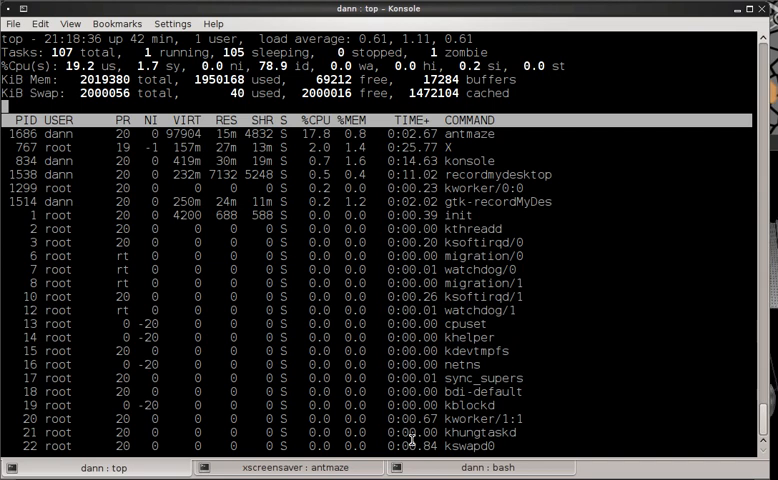
key(h)
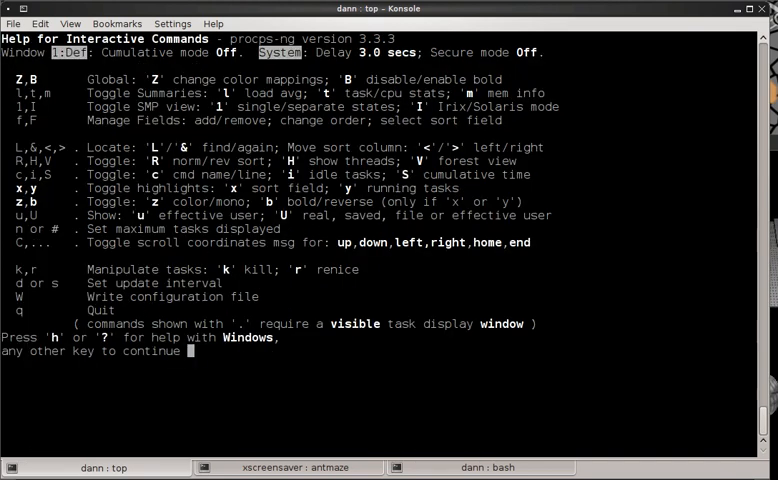